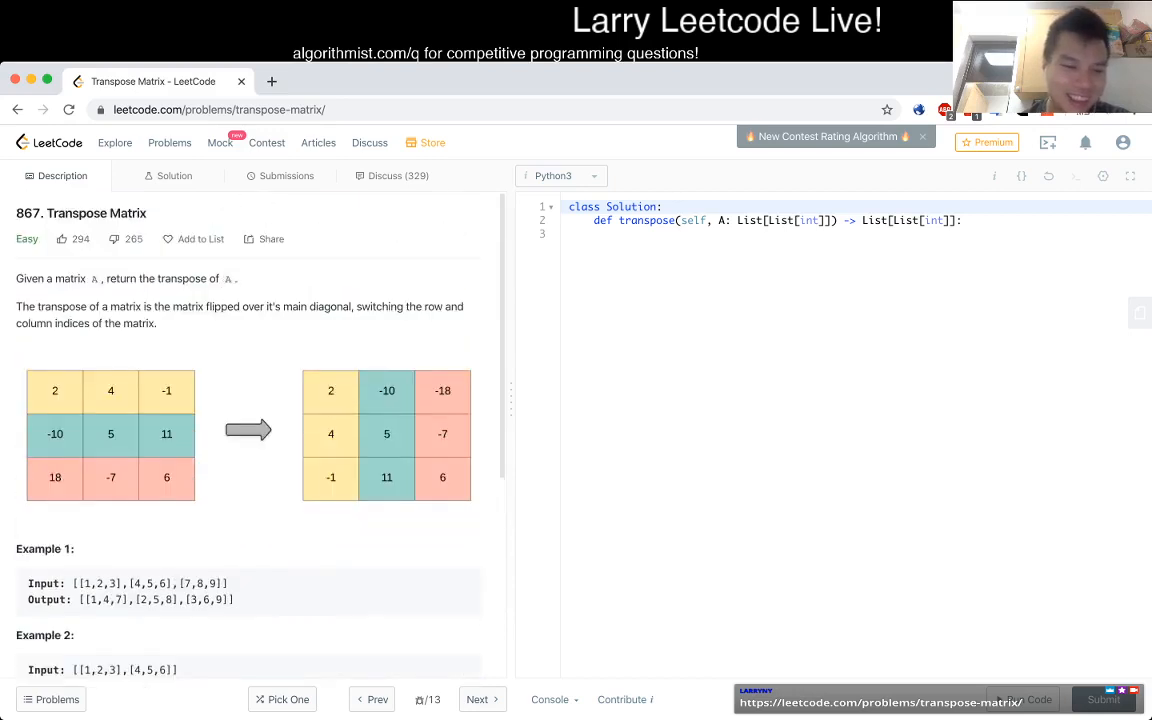
Compute the matrix dimensions N = len(A) and M = len(A[0]).
scroll("down", 3)
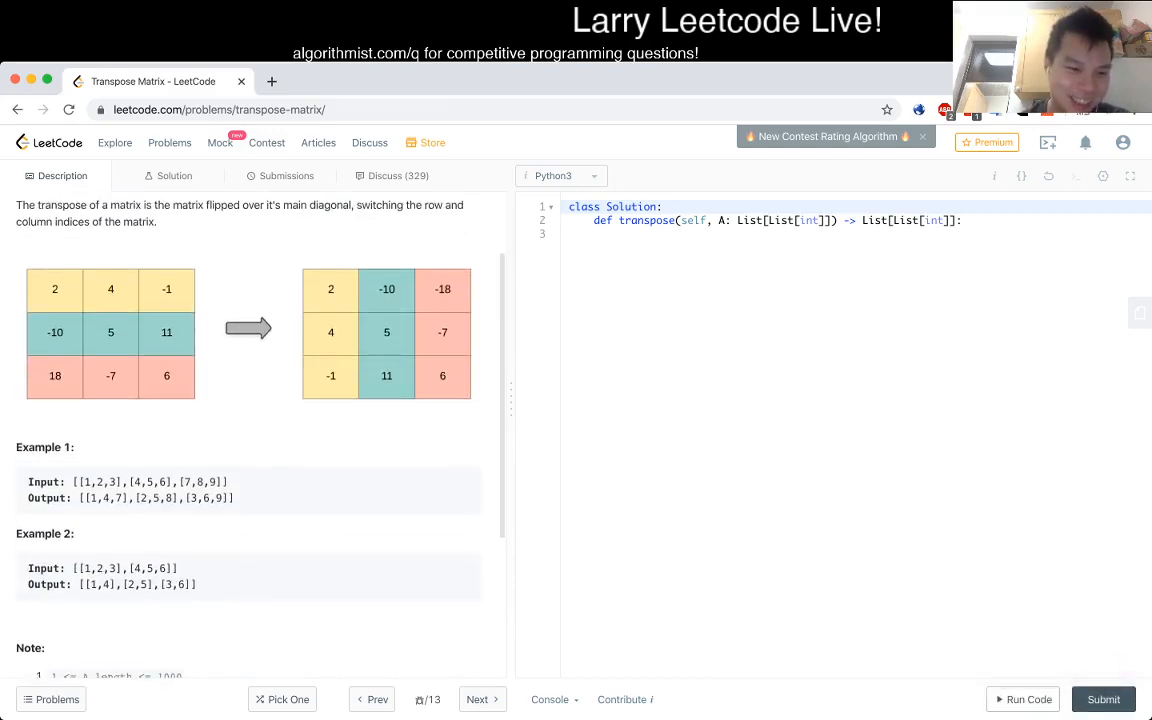
scroll("down", 3)
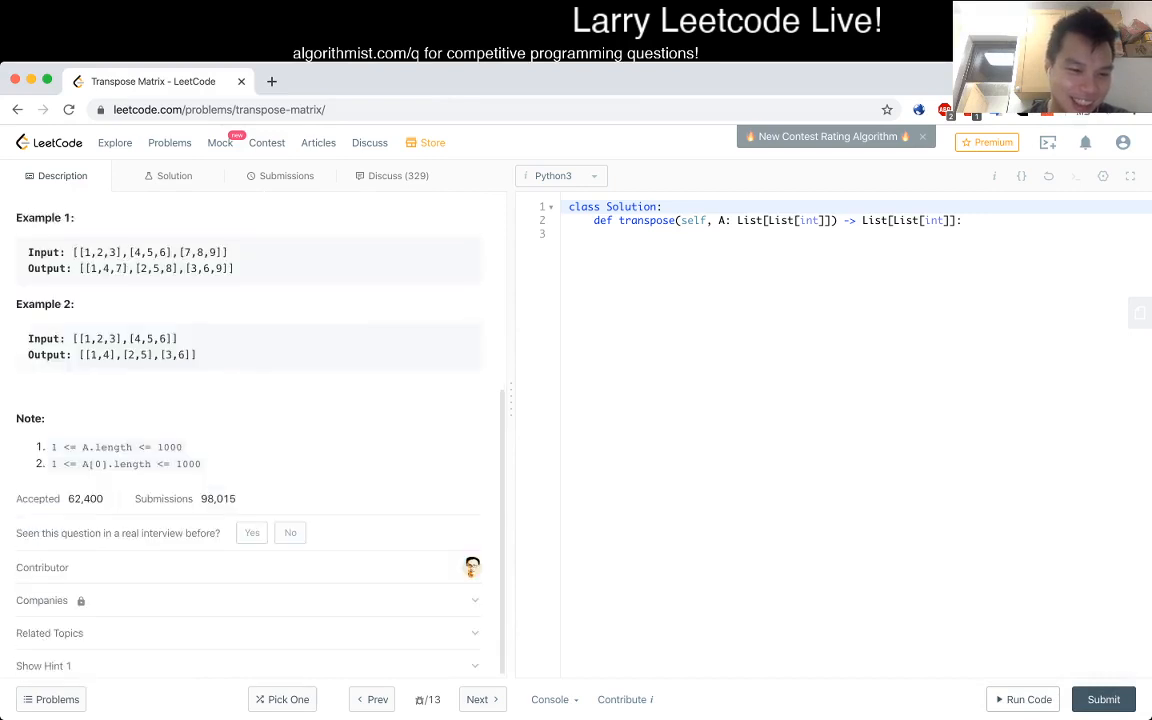
scroll("up", 3)
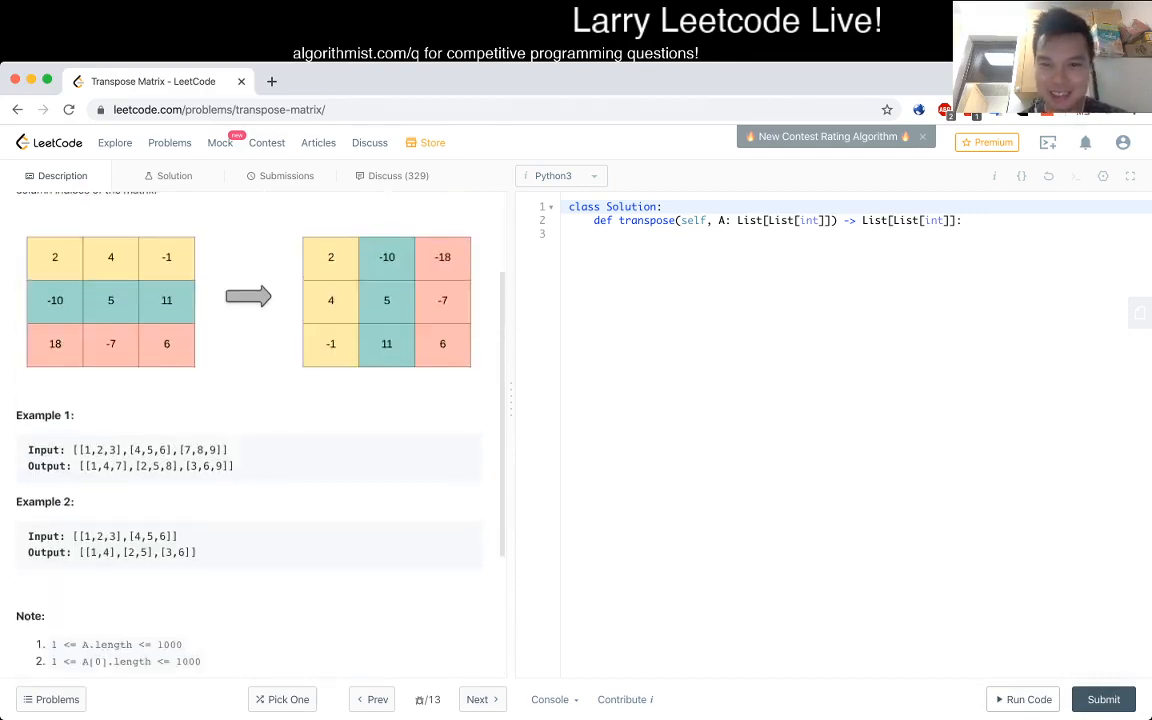
scroll("up", 3)
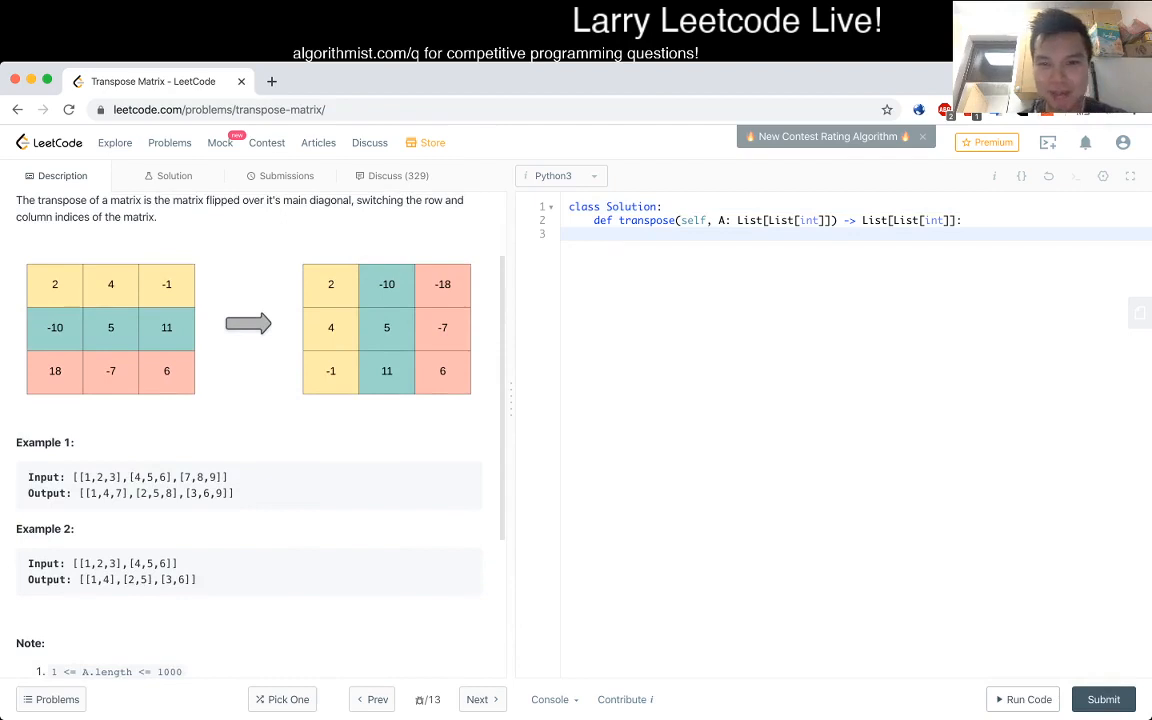
type("N = len(A")
type("M")
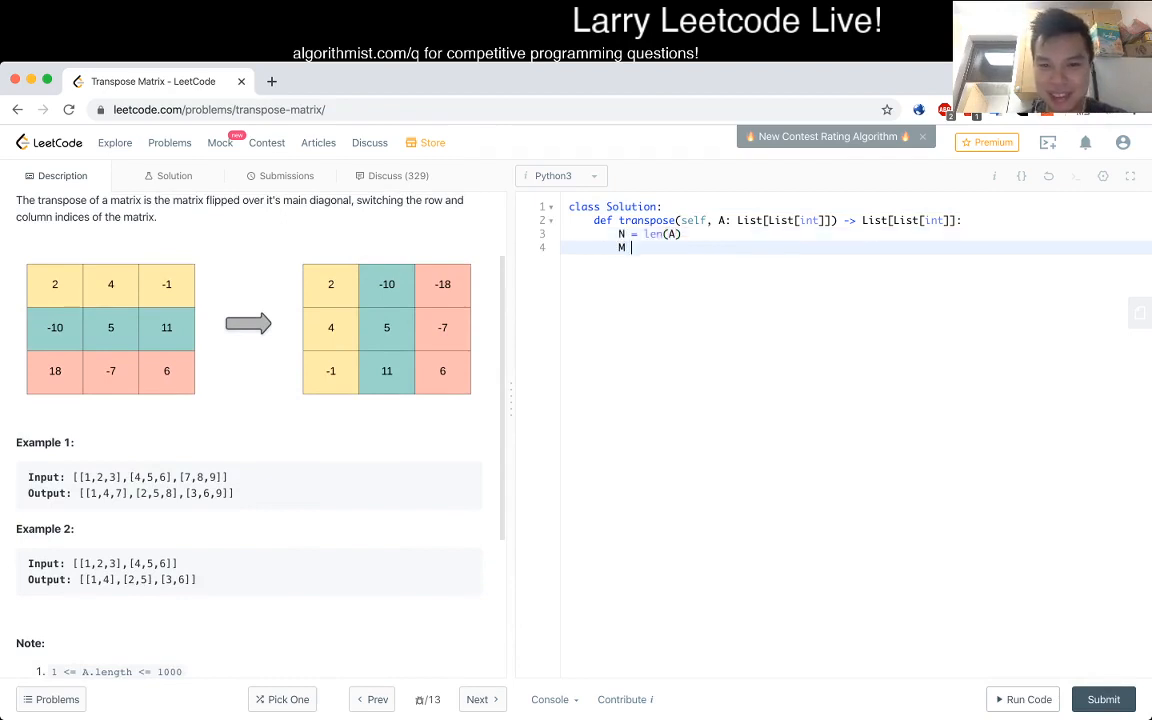
type("= len(A[0])")
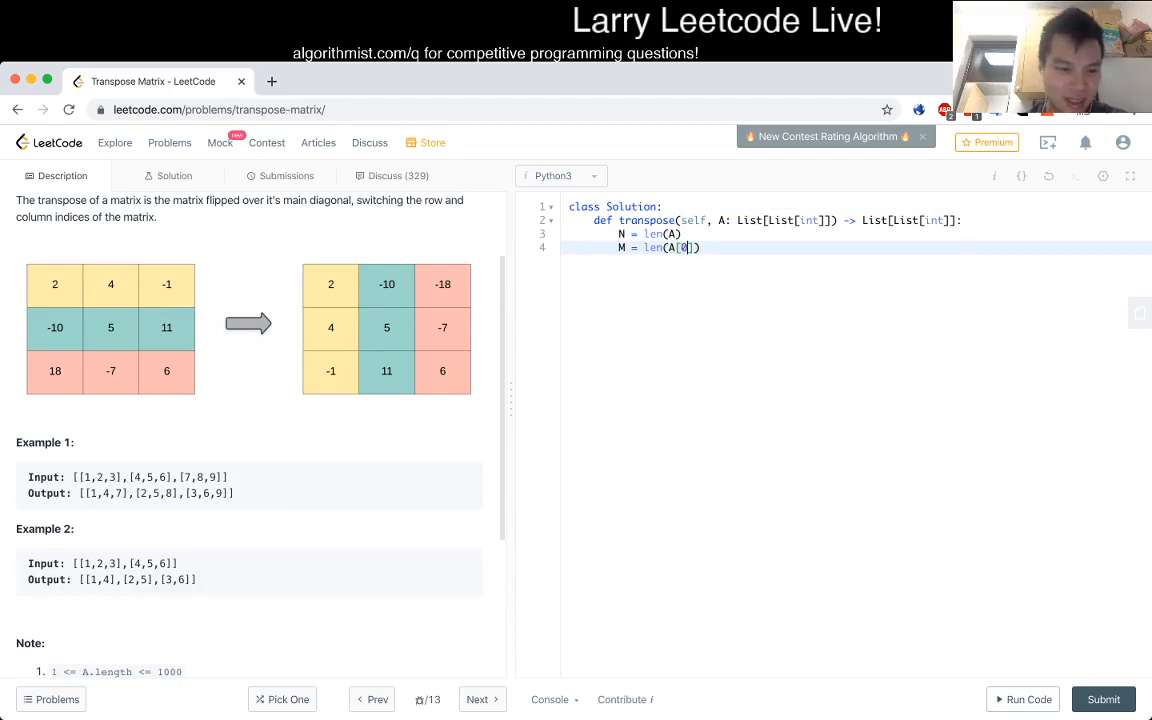
scroll("down", 3)
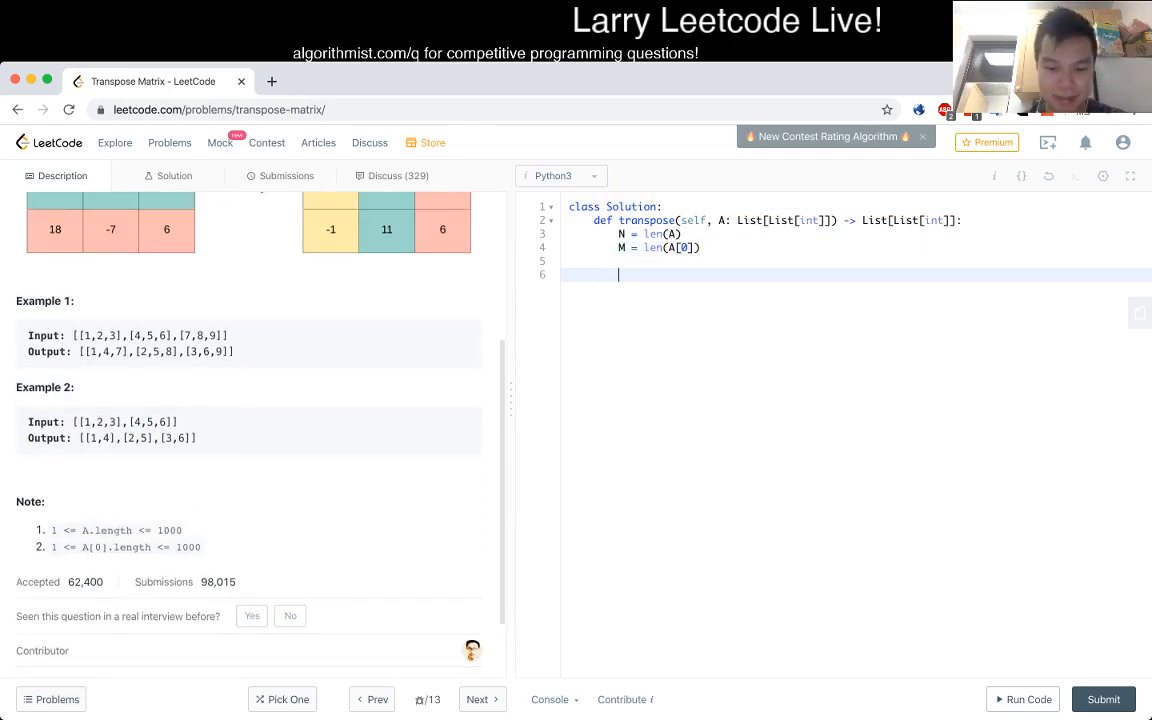
scroll("up", 3)
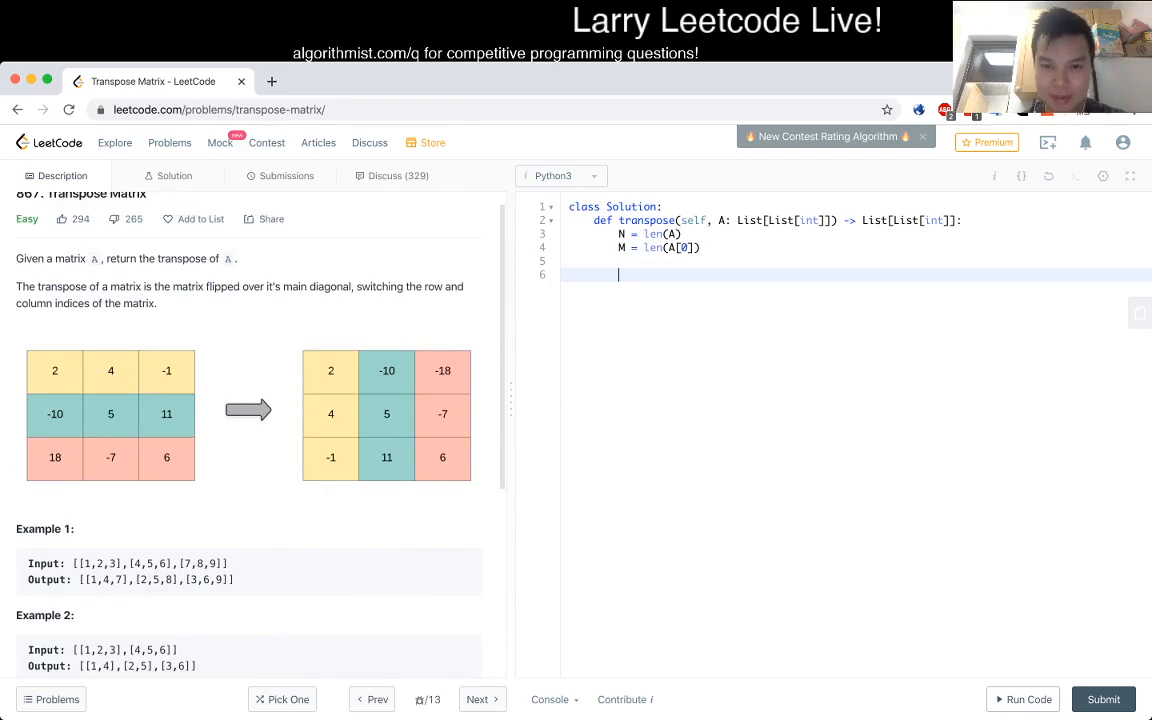
Initialise res as a zero grid using [[0] * M for _ in range(N)].
type("res = [0")
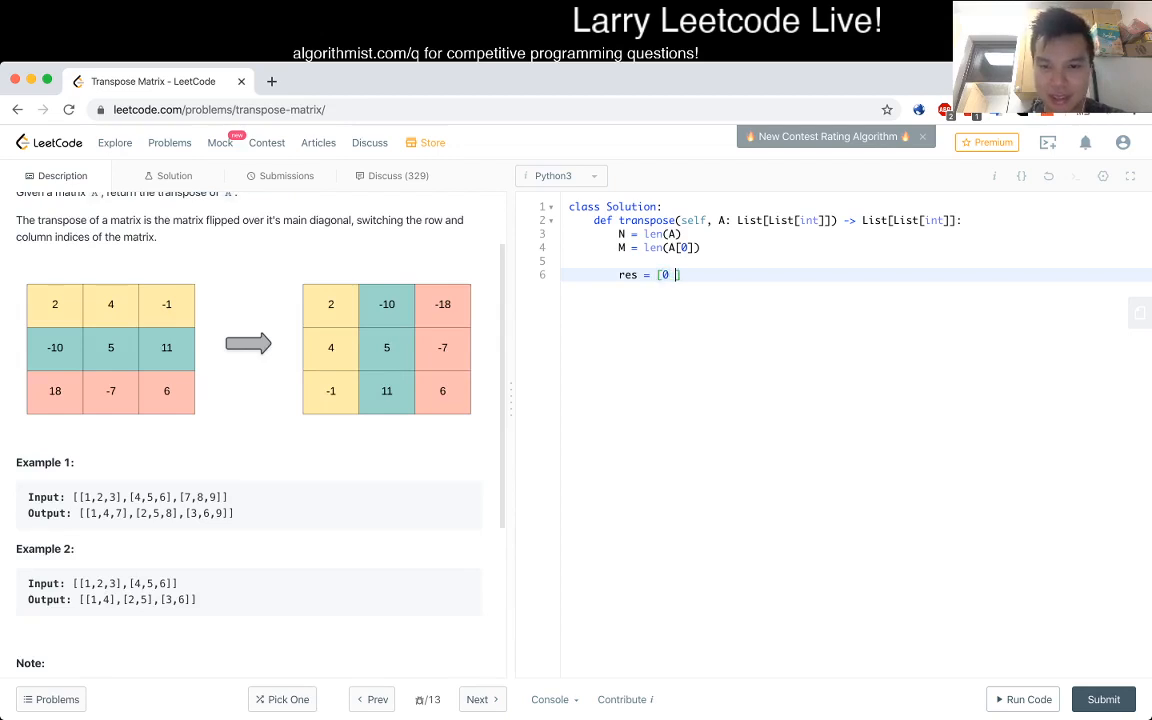
type("]")
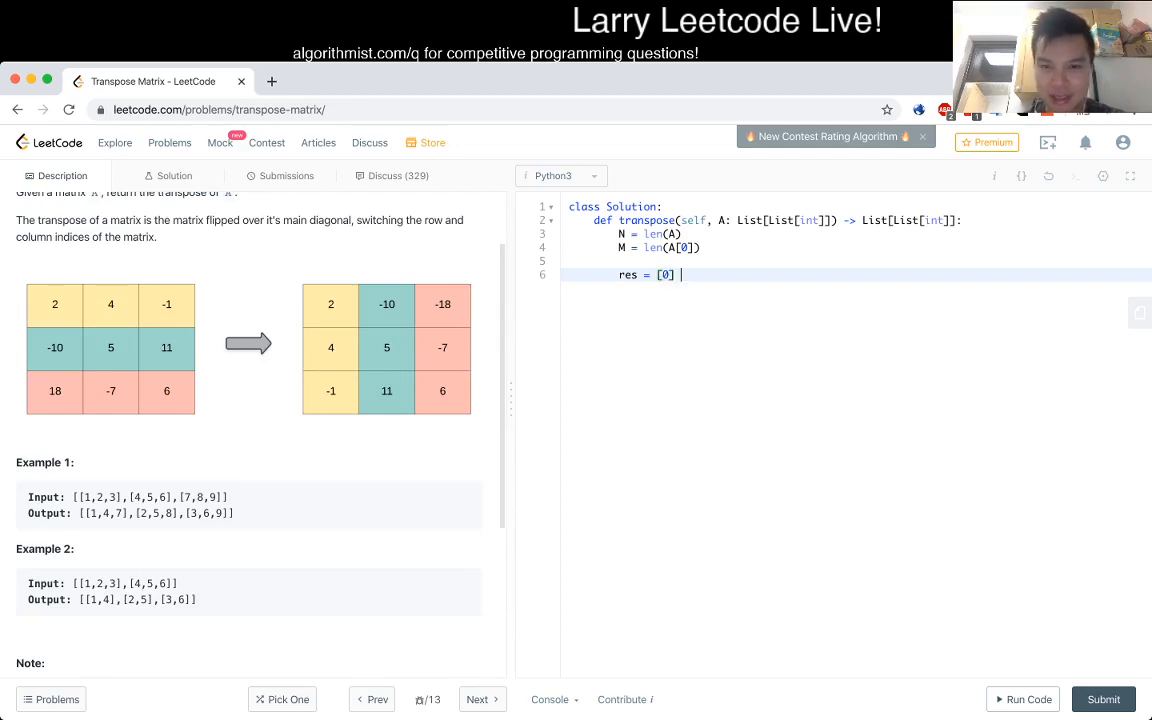
type("* N")
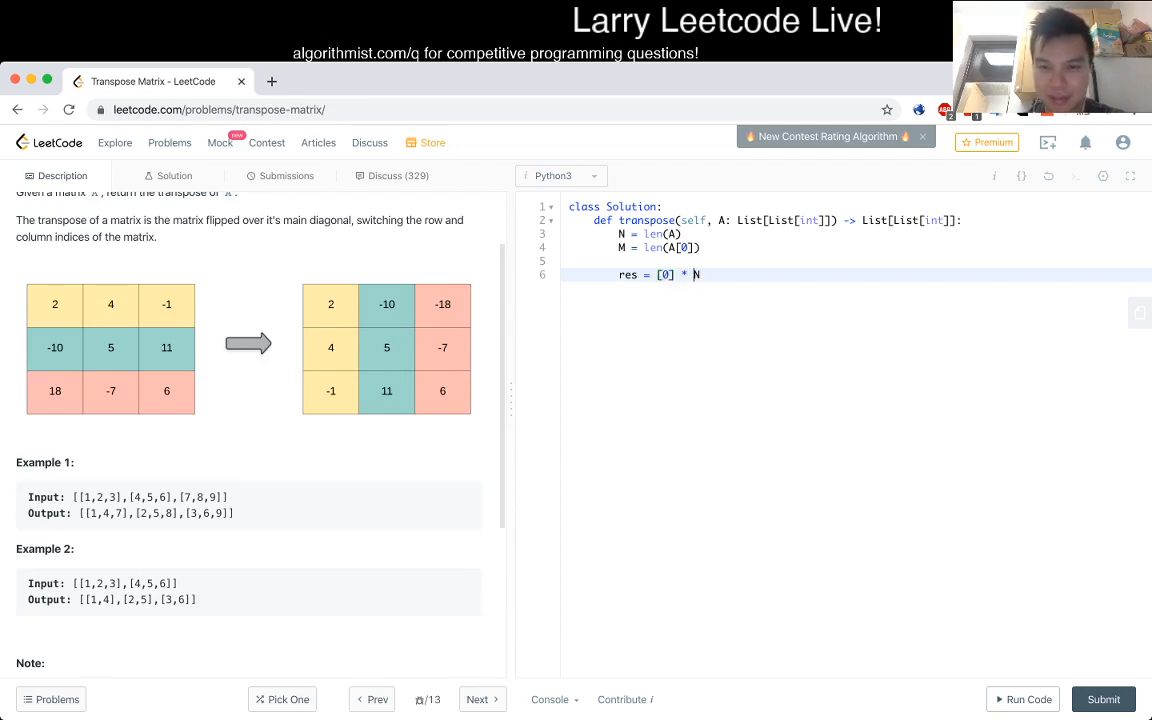
type("[[0] * M")
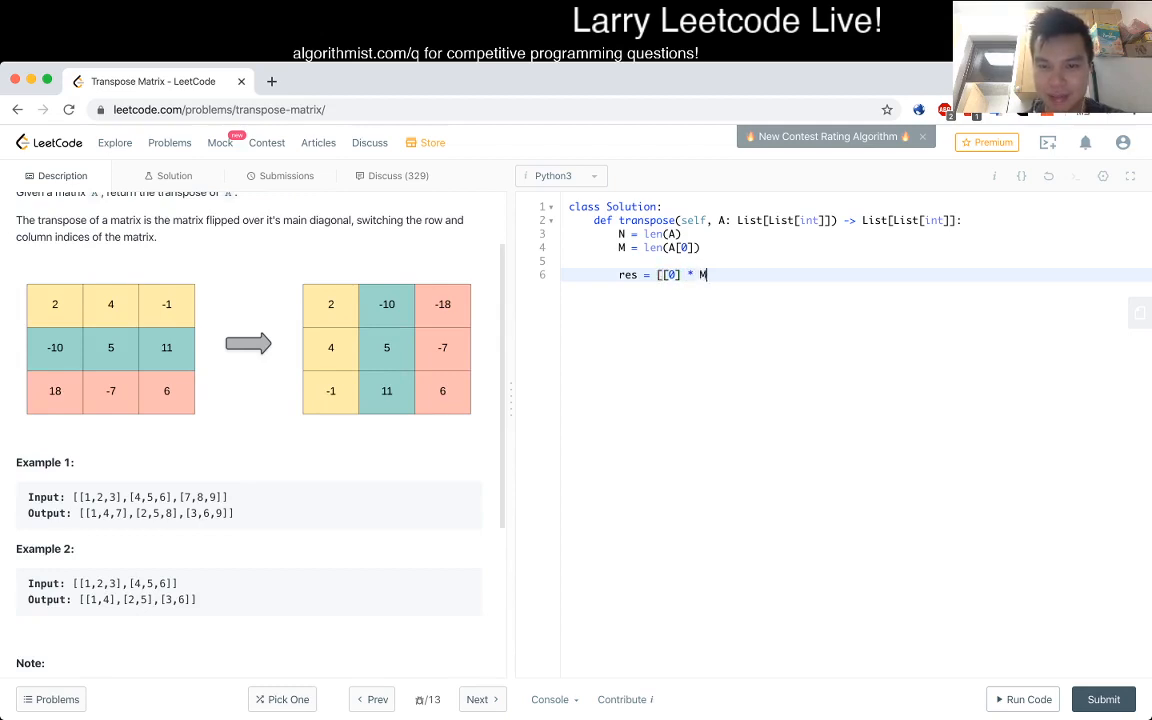
type("for")
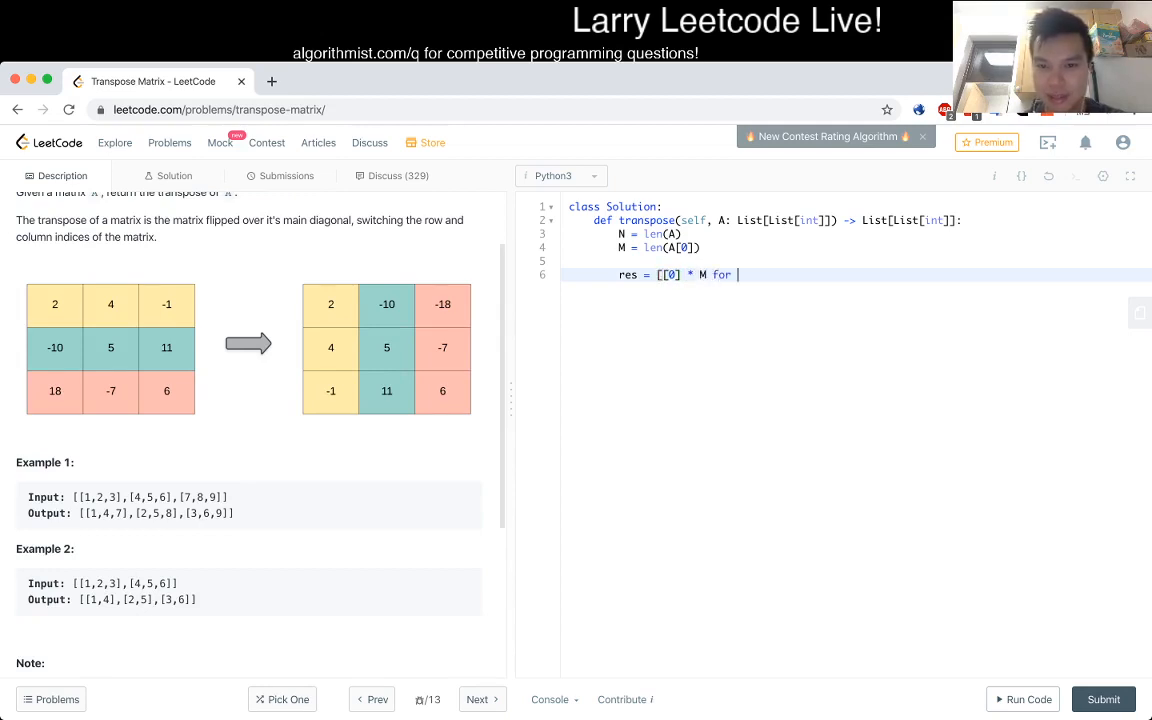
type("_ in range(N)]")
type("return res")
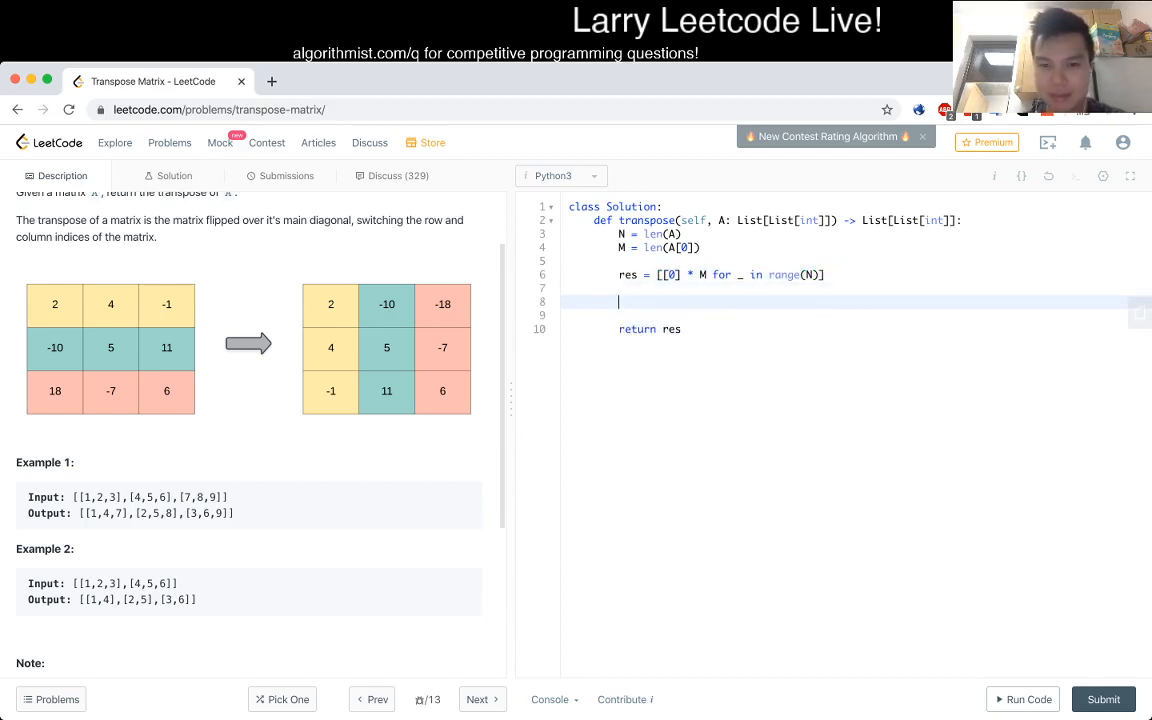
Add nested loops over range(M) and range(N) assigning res[i][j] from A[j][i].
type("for i in range")
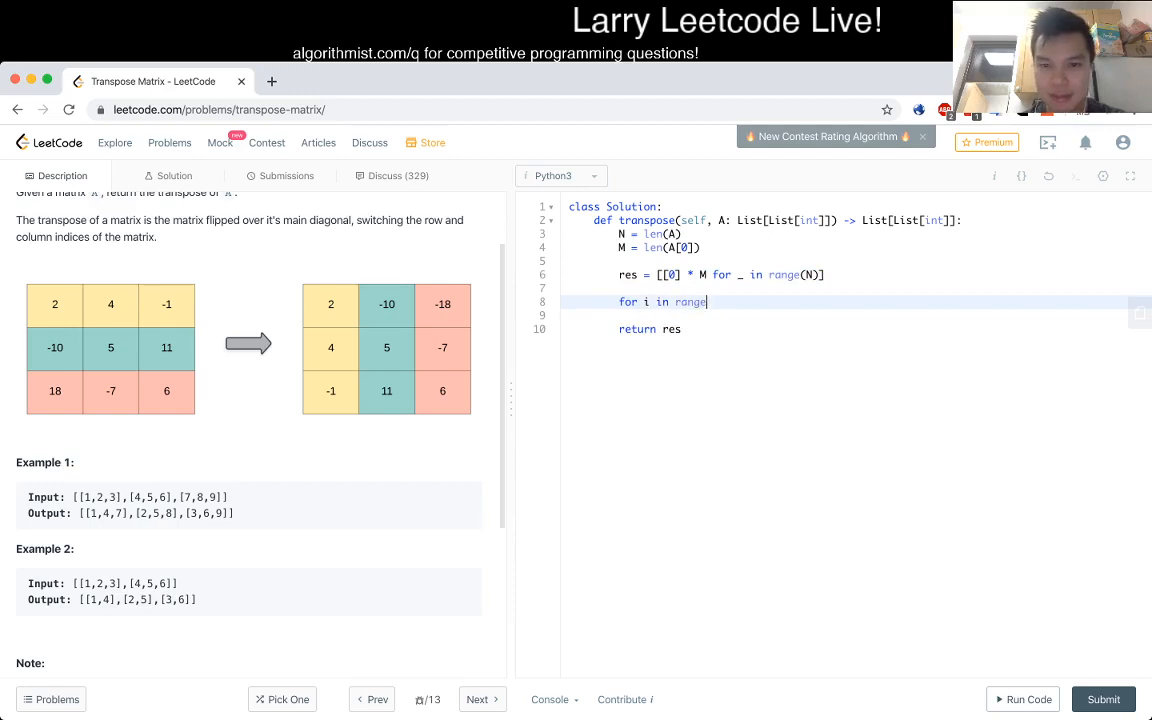
type("(M):")
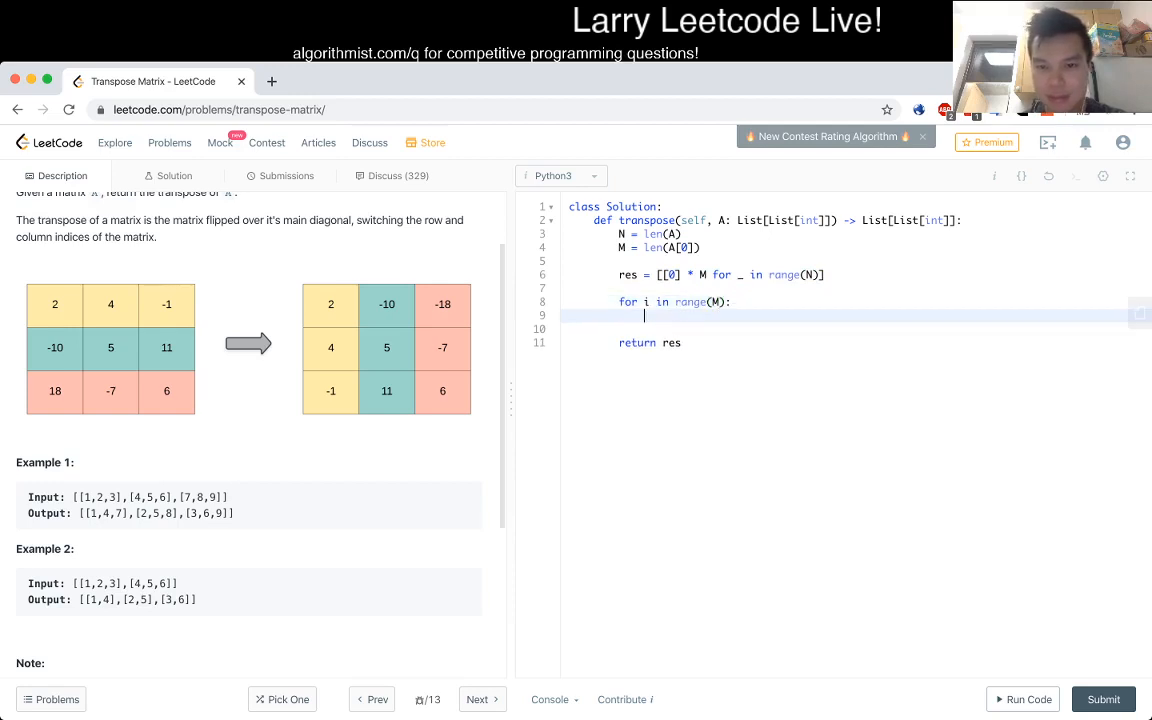
type("for j in range(N):")
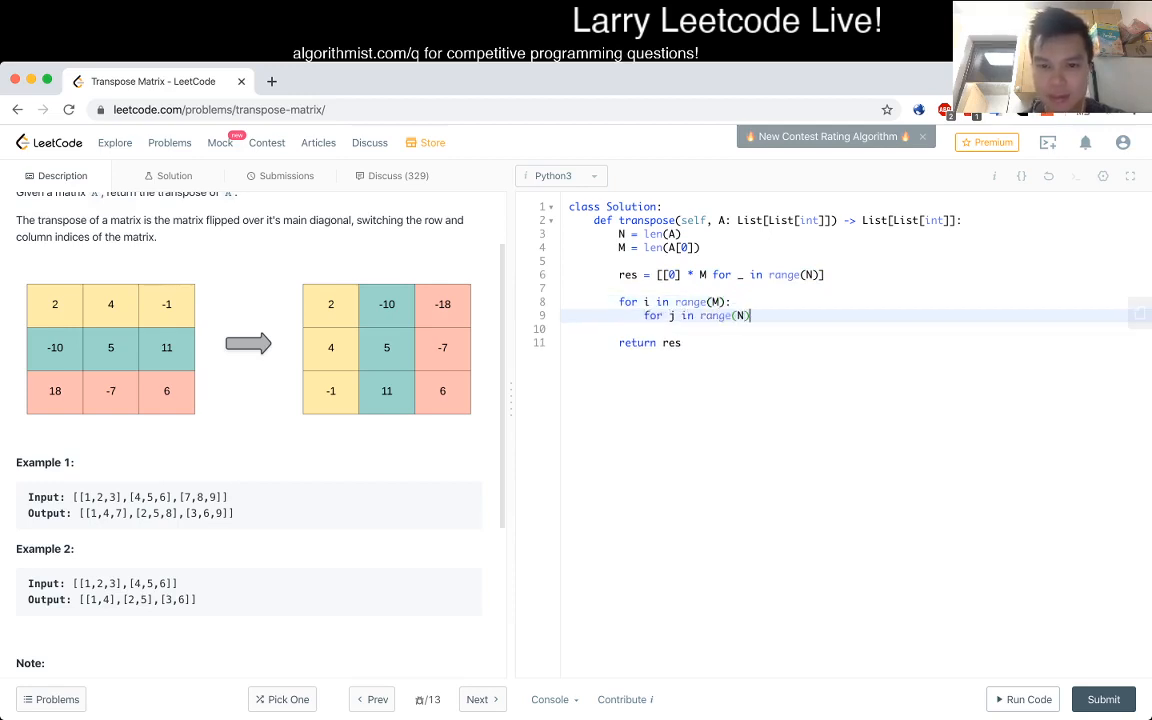
type("res[]")
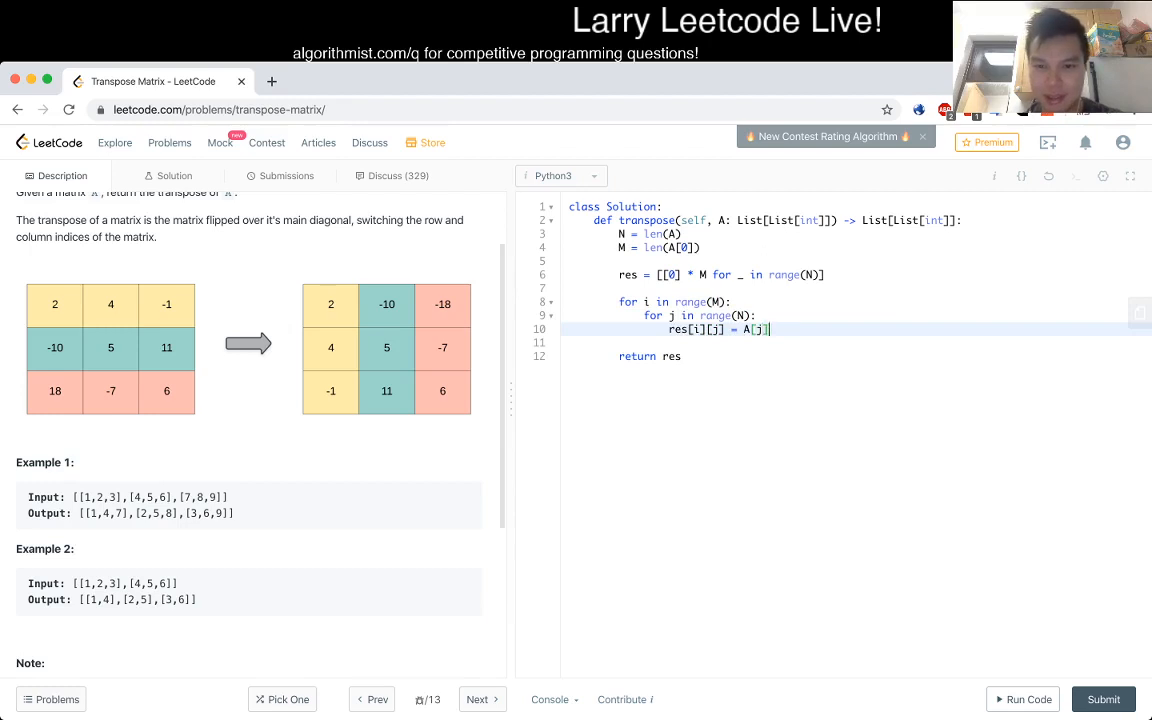
type("[i]")
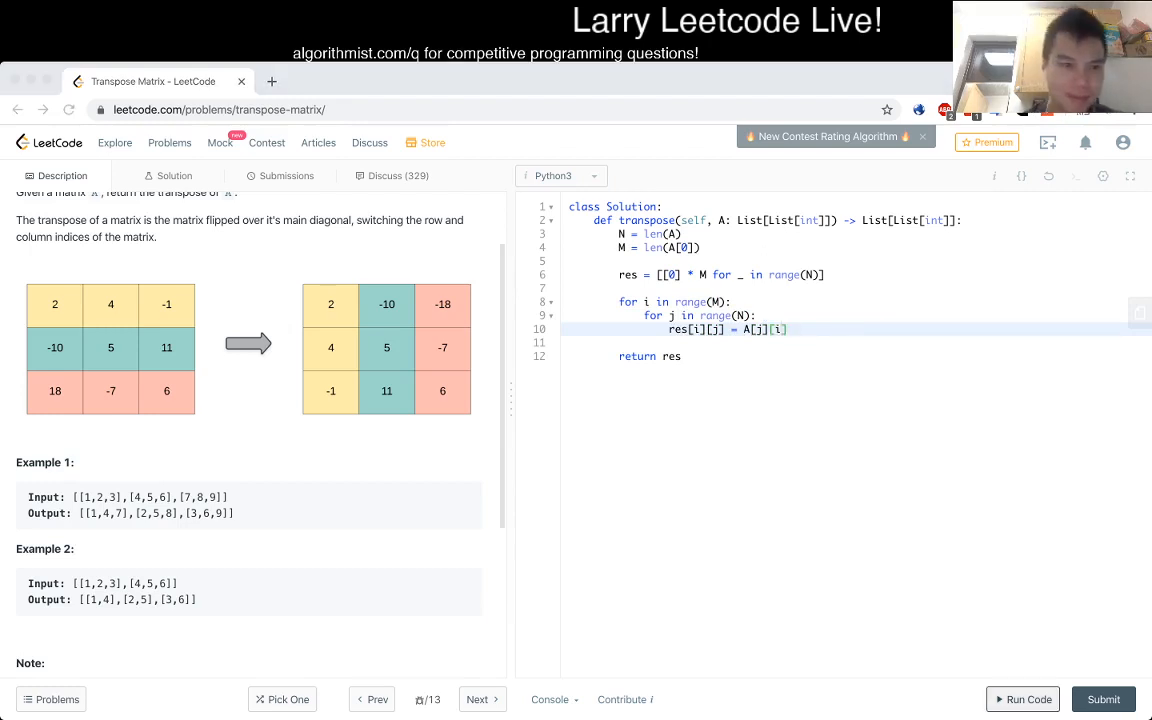
Submit, inspect the line 10 IndexError, and add [[1,2,3],[4,5,6]] as a testcase.
left_click(1022, 699)
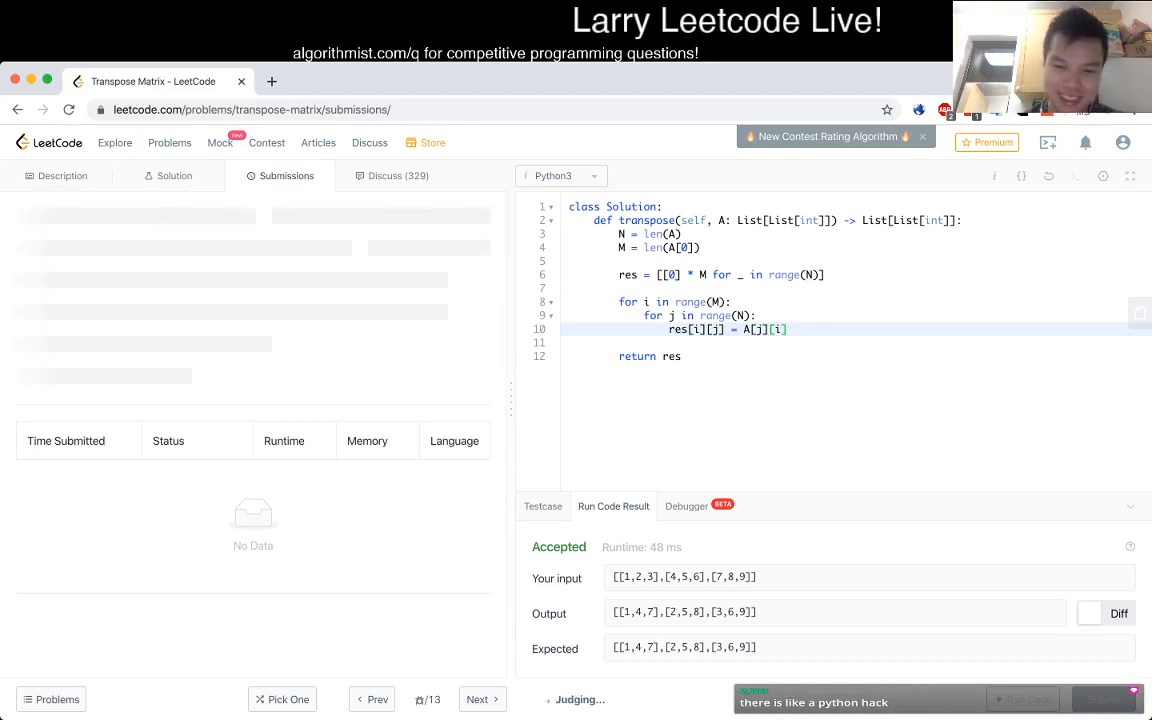
left_click(1103, 699)
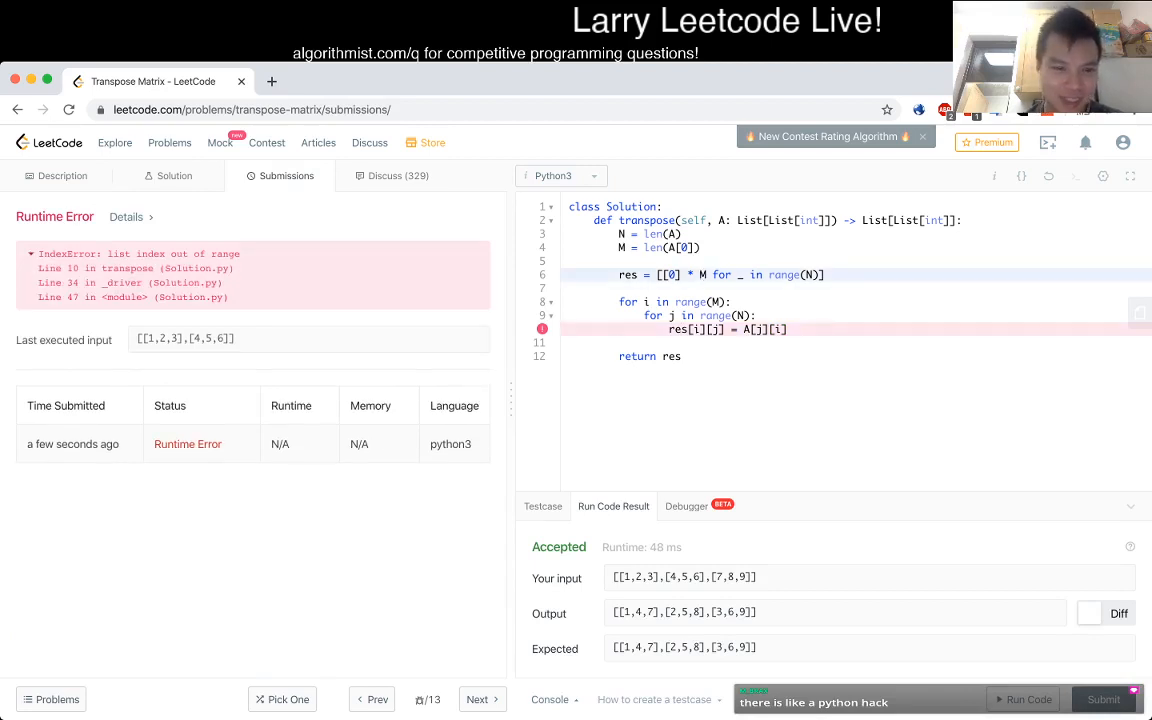
left_click(62, 175)
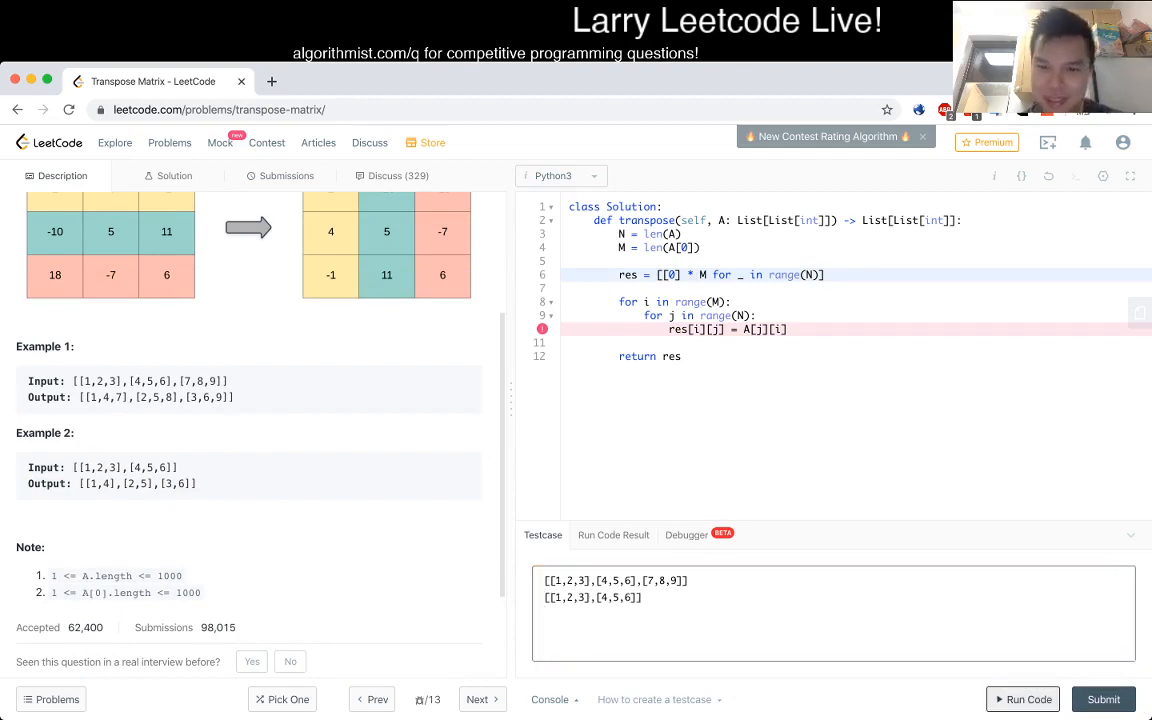
Run both testcases, rerun with res sized M by N, and submit for a 72 ms Accepted result.
left_click(1028, 699)
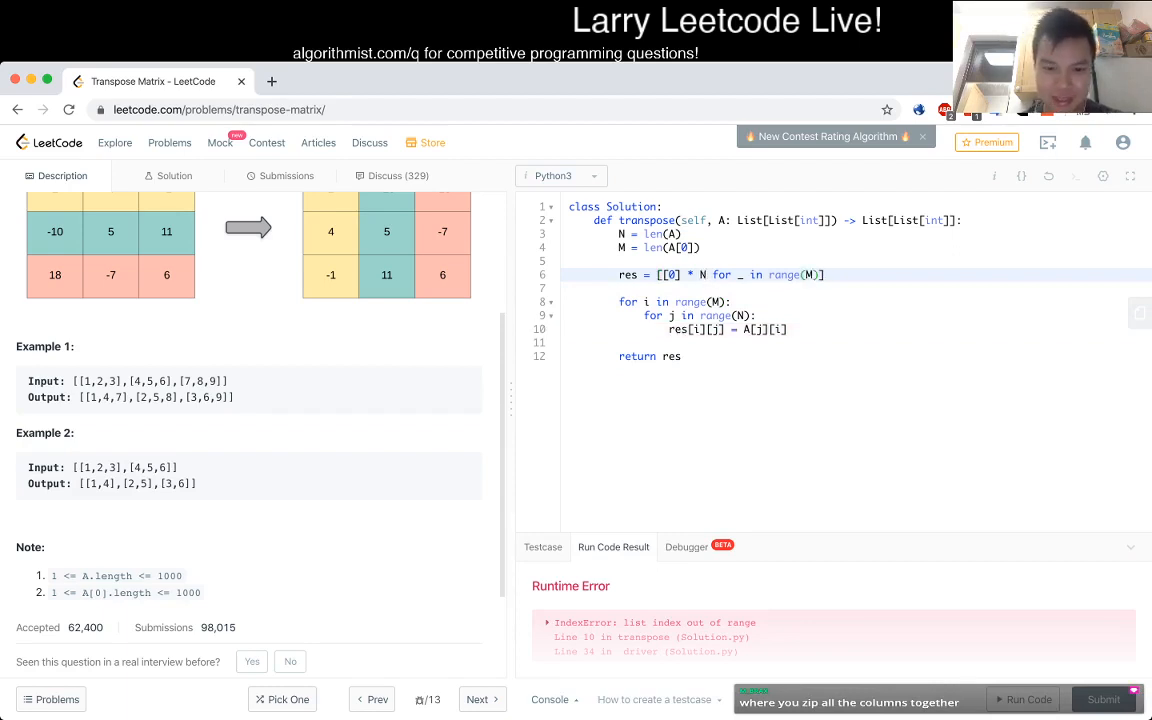
left_click(1028, 699)
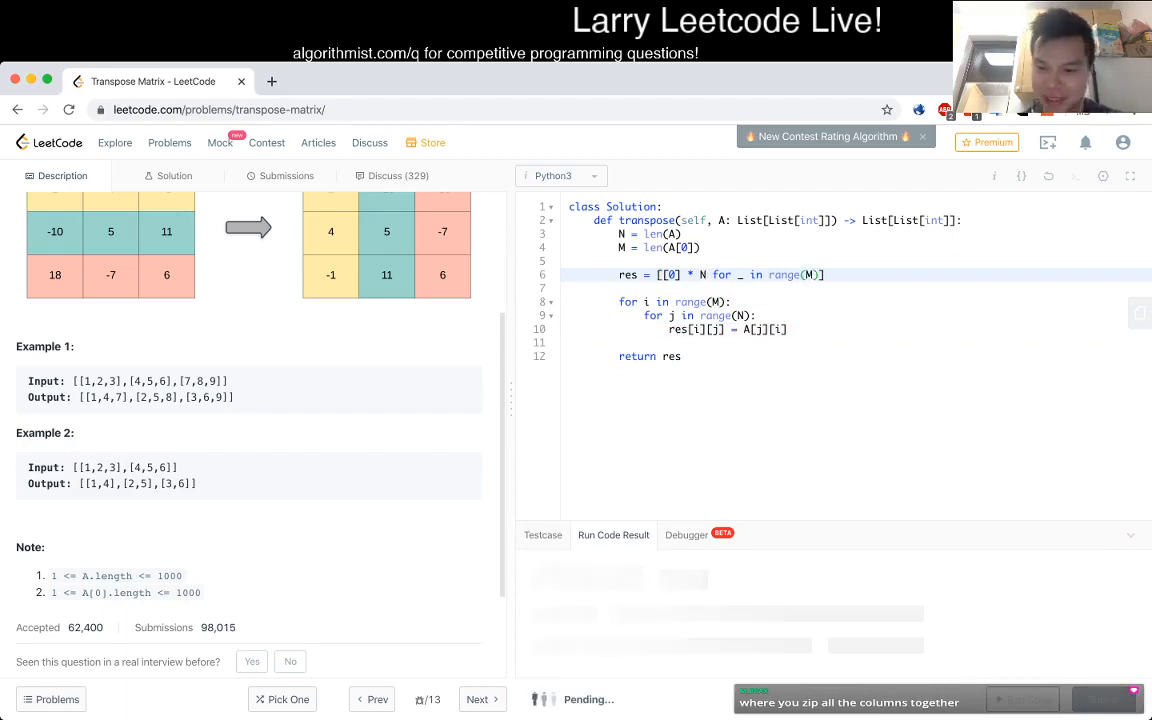
left_click(1103, 699)
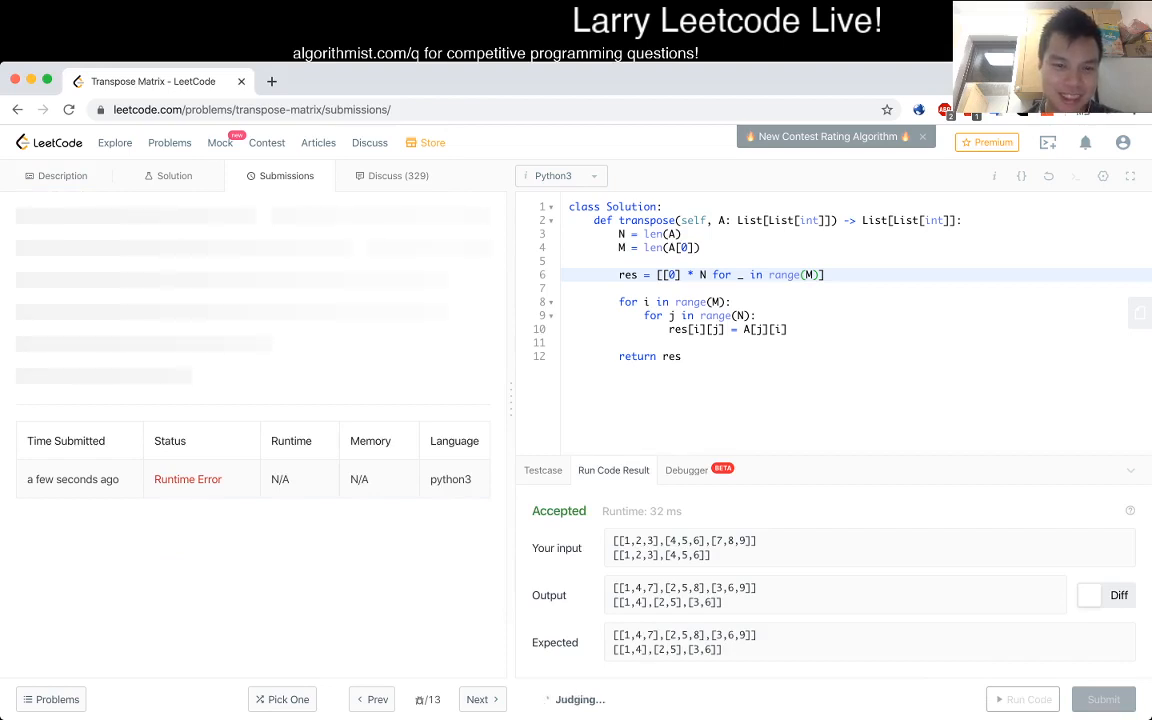
left_click(1103, 699)
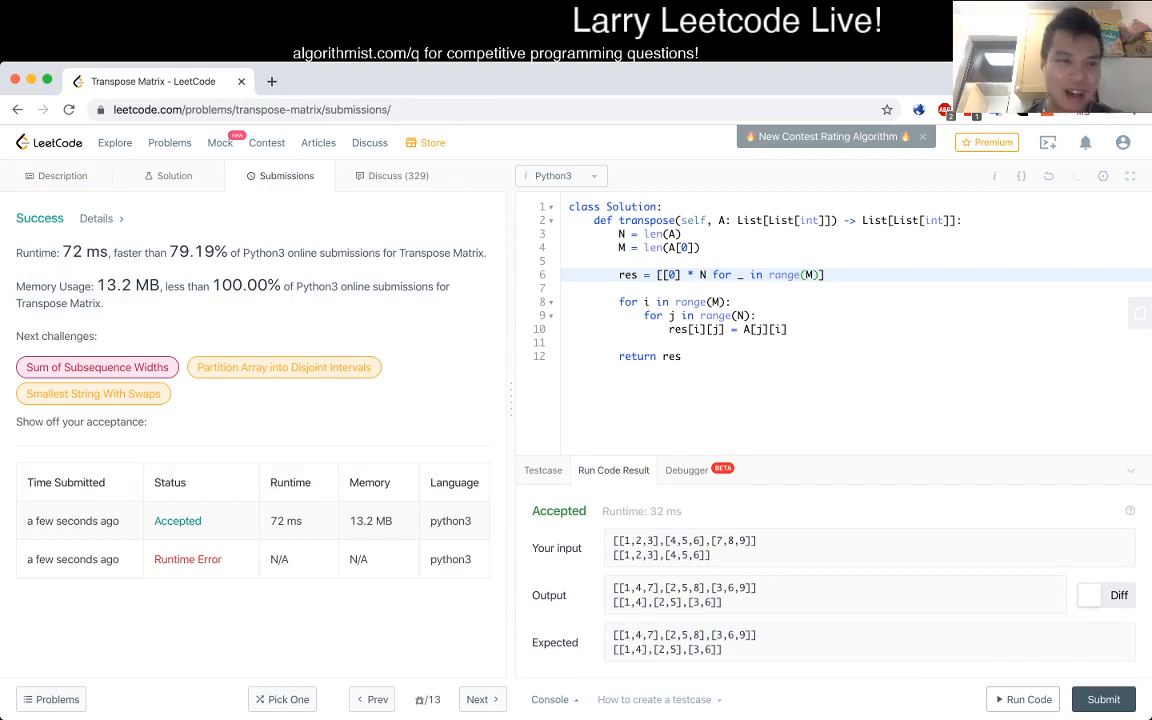
Return to the Transpose Matrix description and scroll through its notes.
left_click(62, 175)
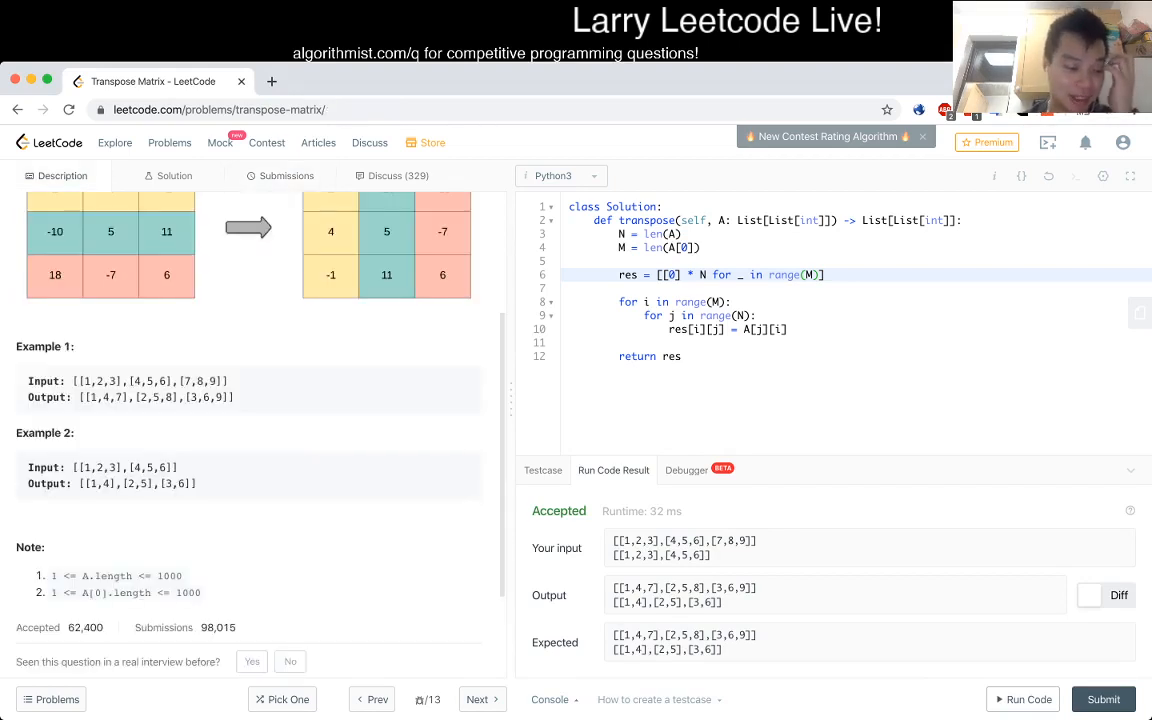
scroll("up", 3)
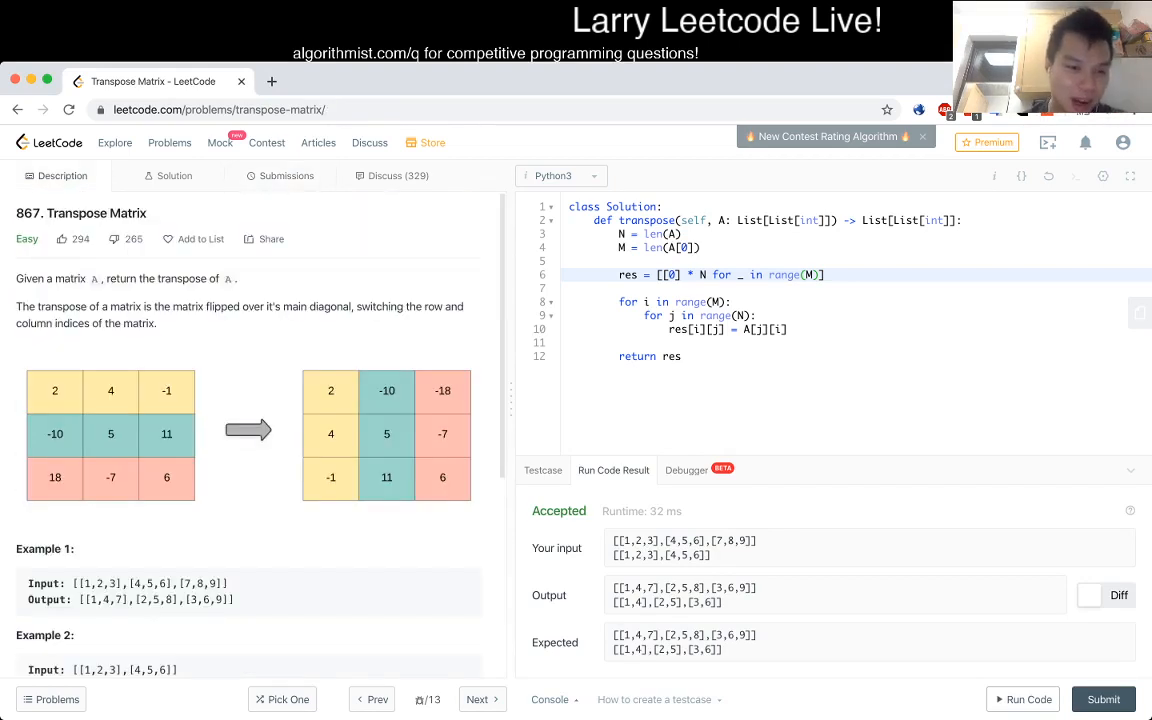
scroll("down", 3)
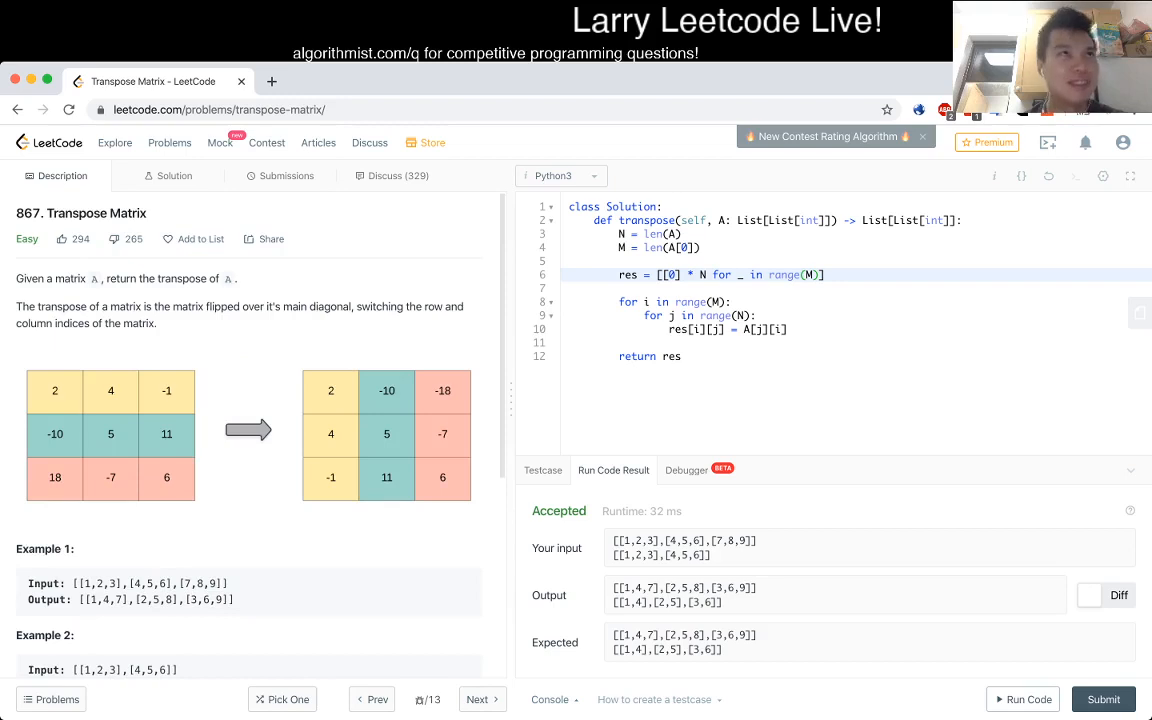
scroll("down", 3)
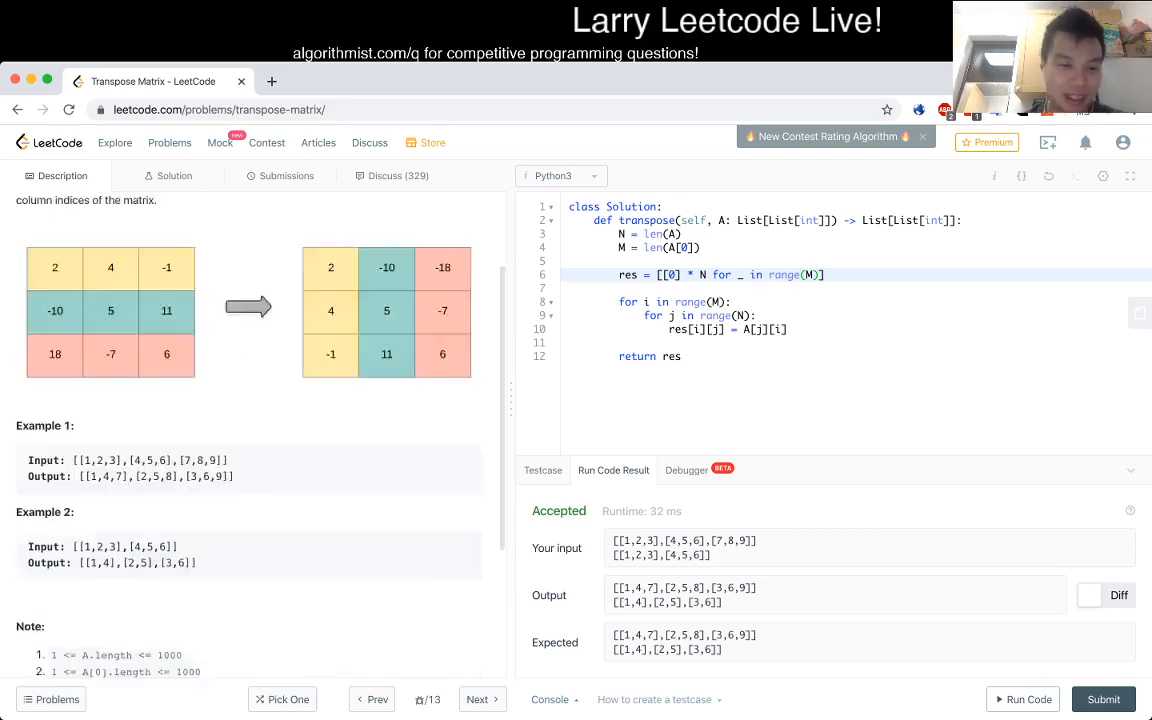
scroll("up", 3)
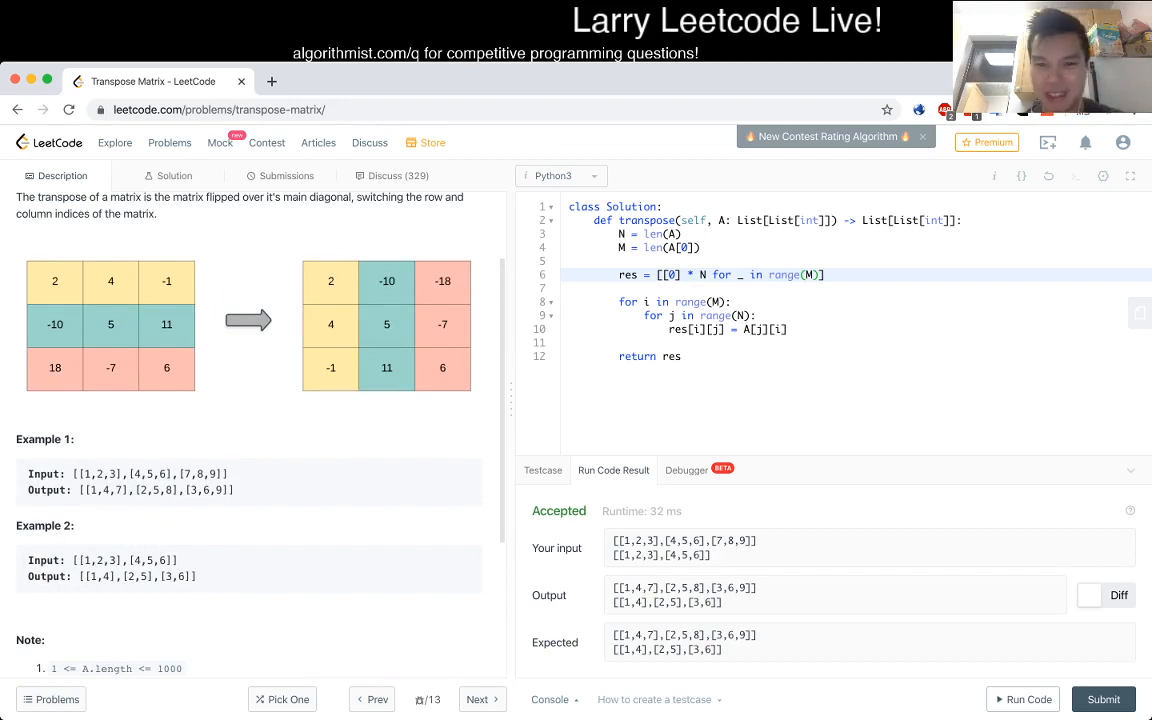
scroll("up", 3)
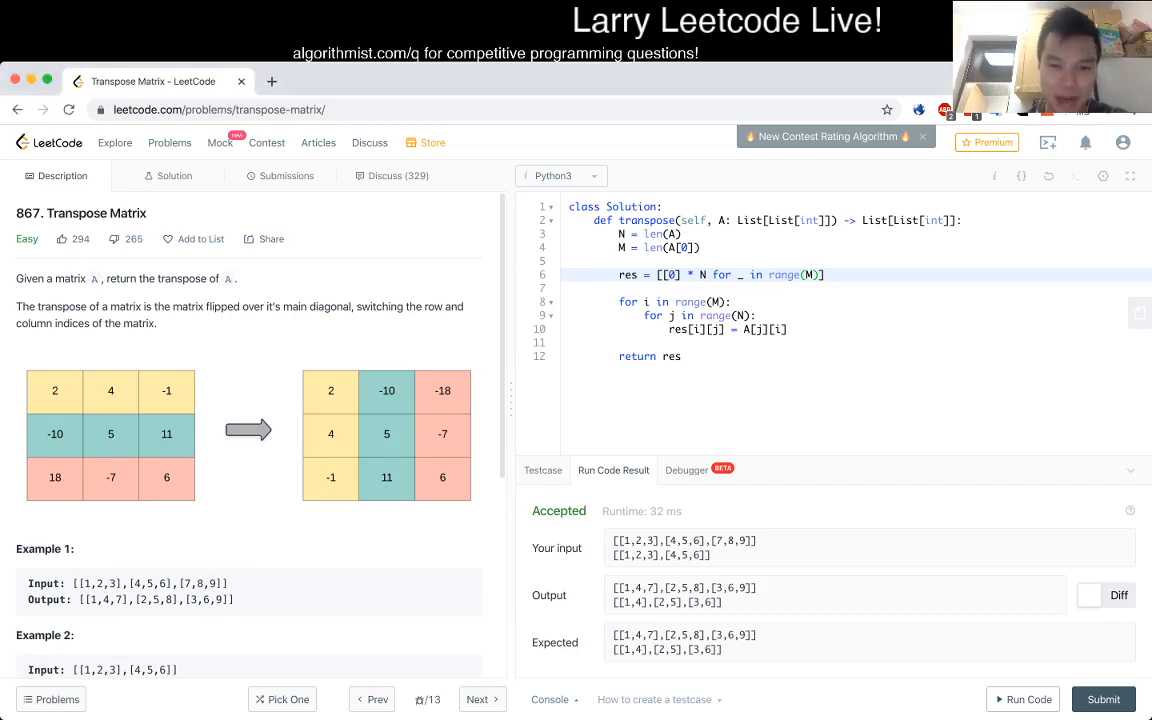
scroll("down", 3)
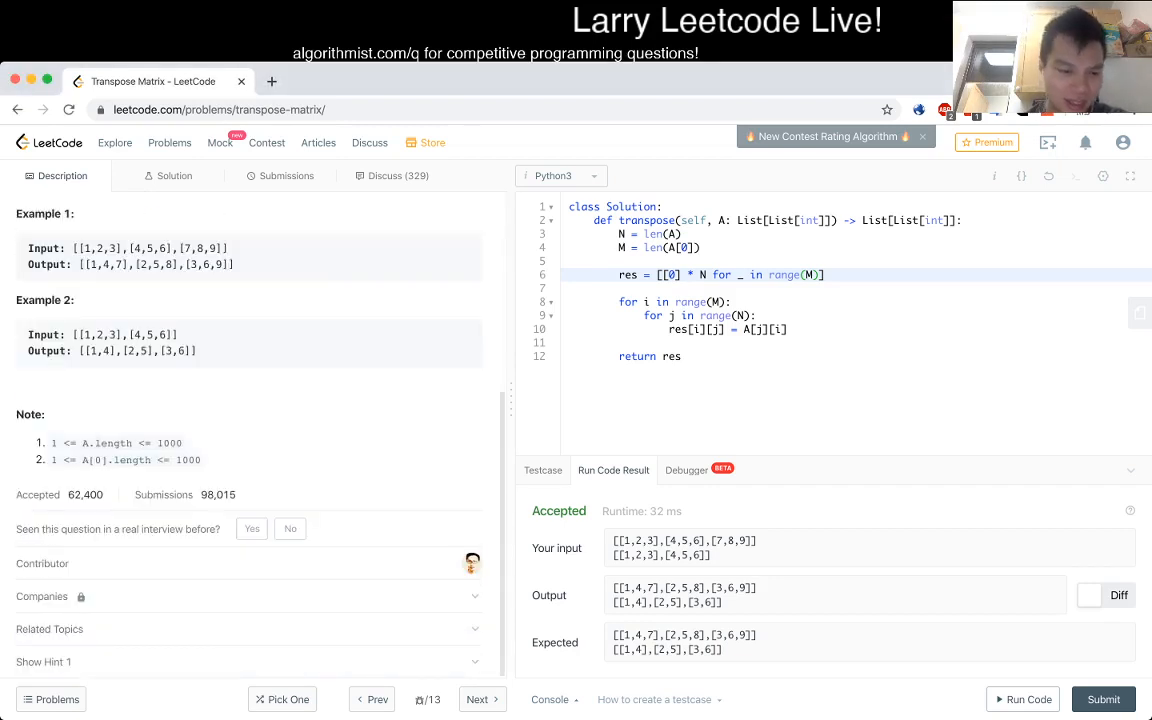
Reveal Hint 1 and scroll back to the top of the page.
left_click(44, 662)
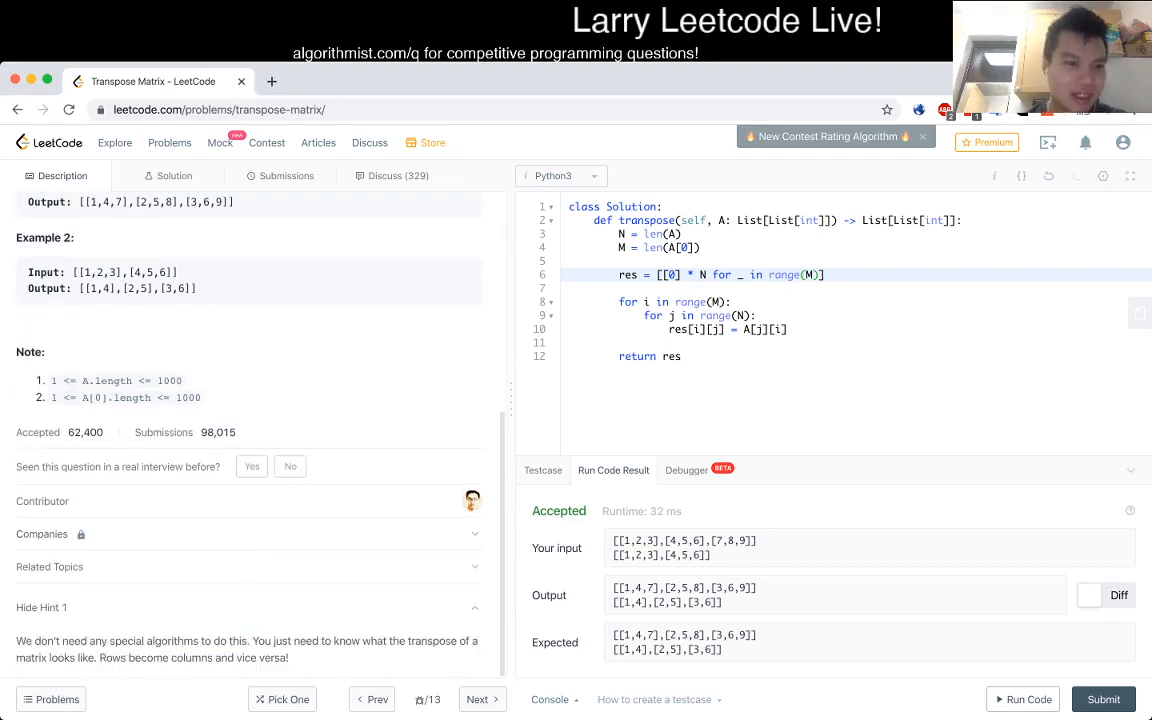
scroll("up", 3)
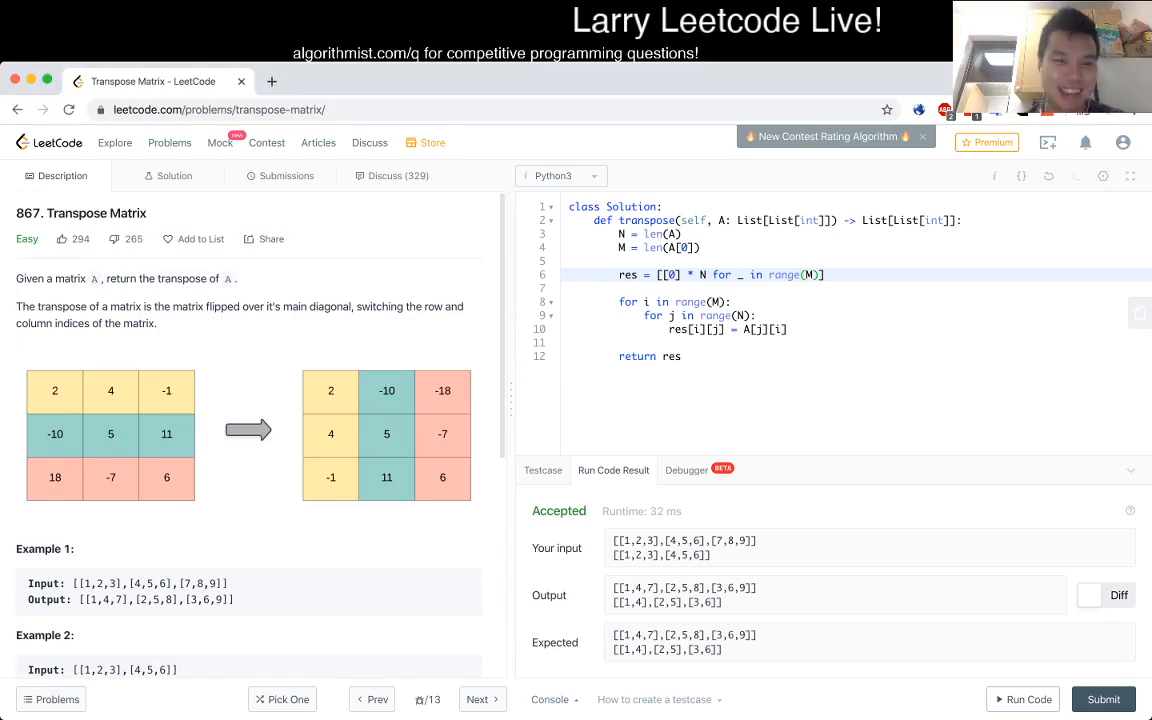
left_click(69, 110)
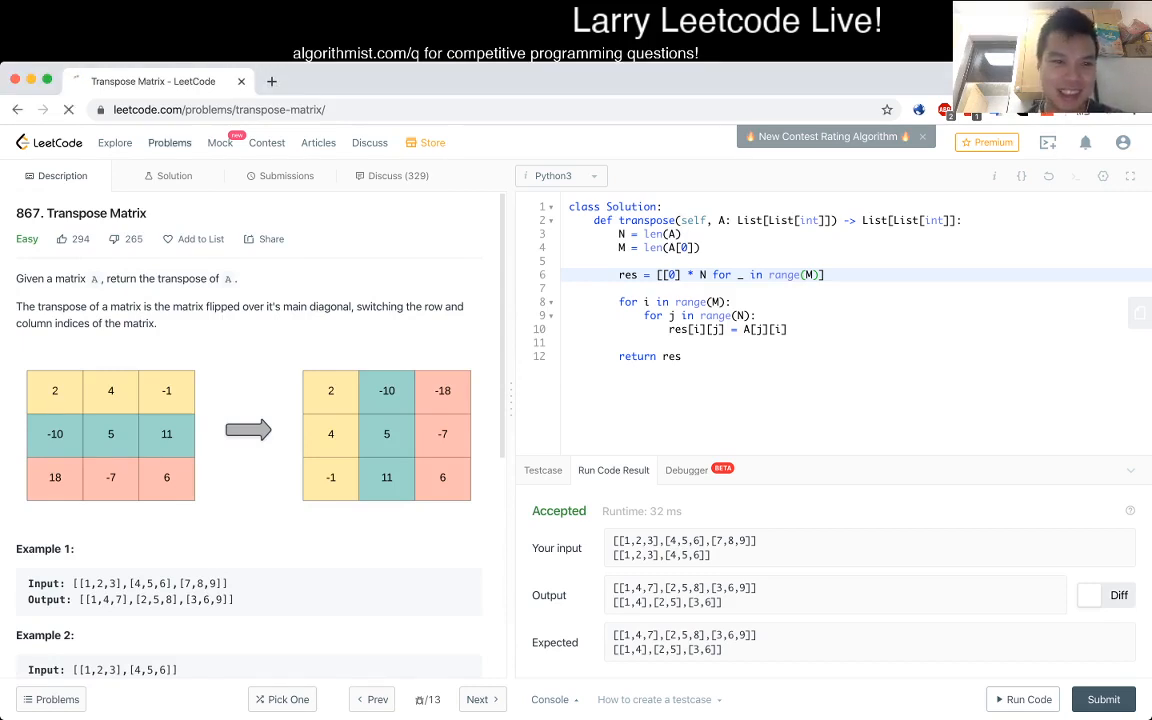